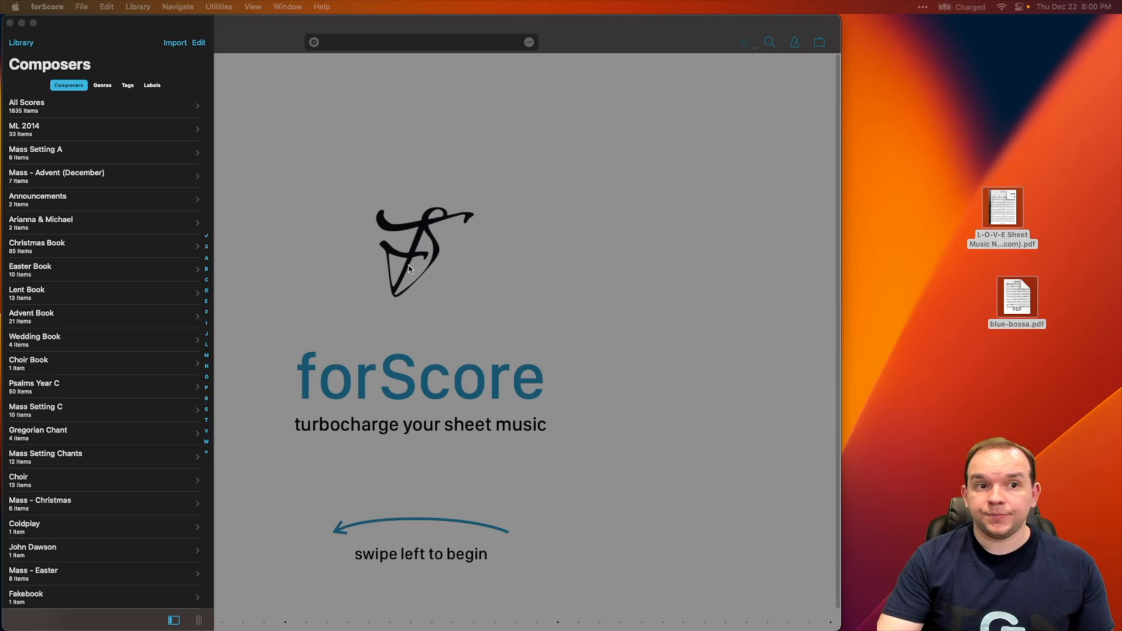
{"action": "mouse_move", "coordinate": [379, 251]}
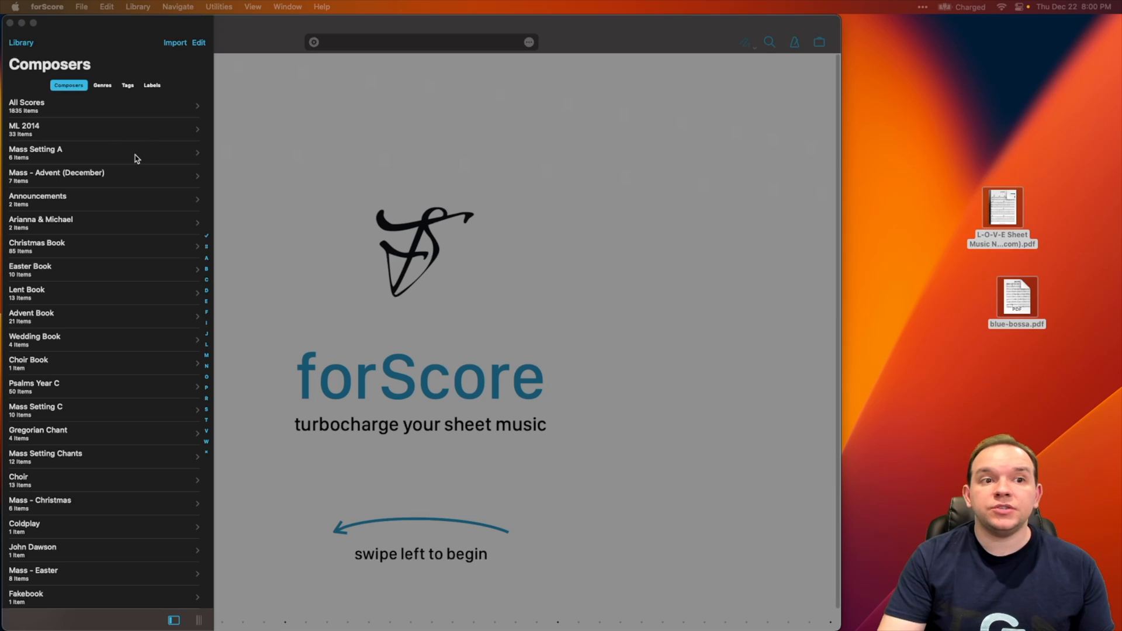
{"action": "mouse_move", "coordinate": [47, 71]}
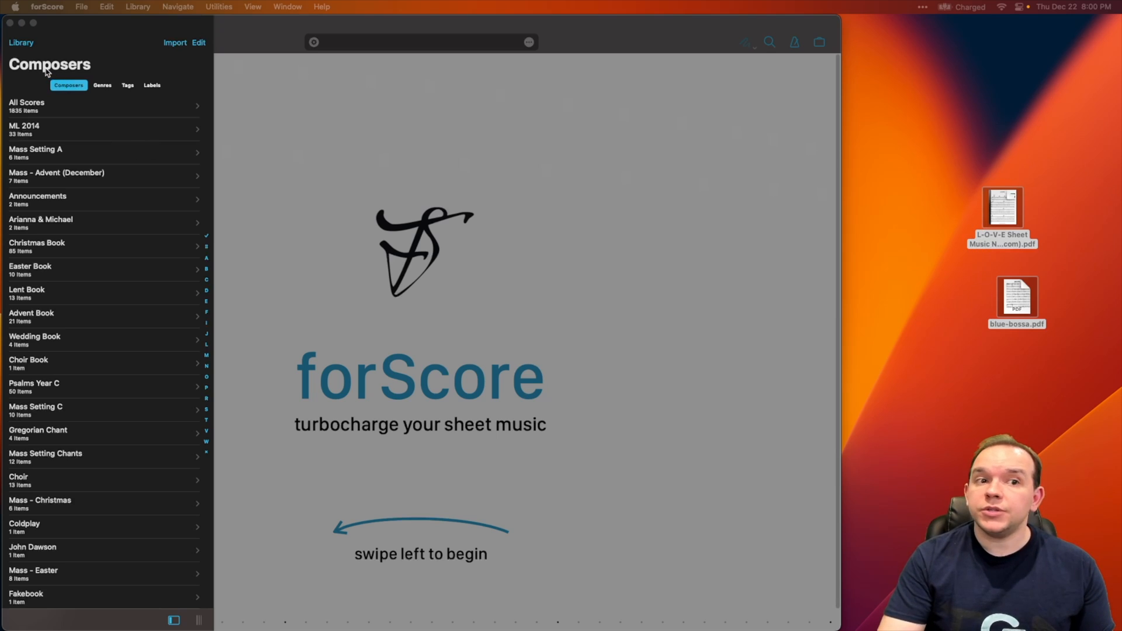
{"action": "mouse_move", "coordinate": [22, 44]}
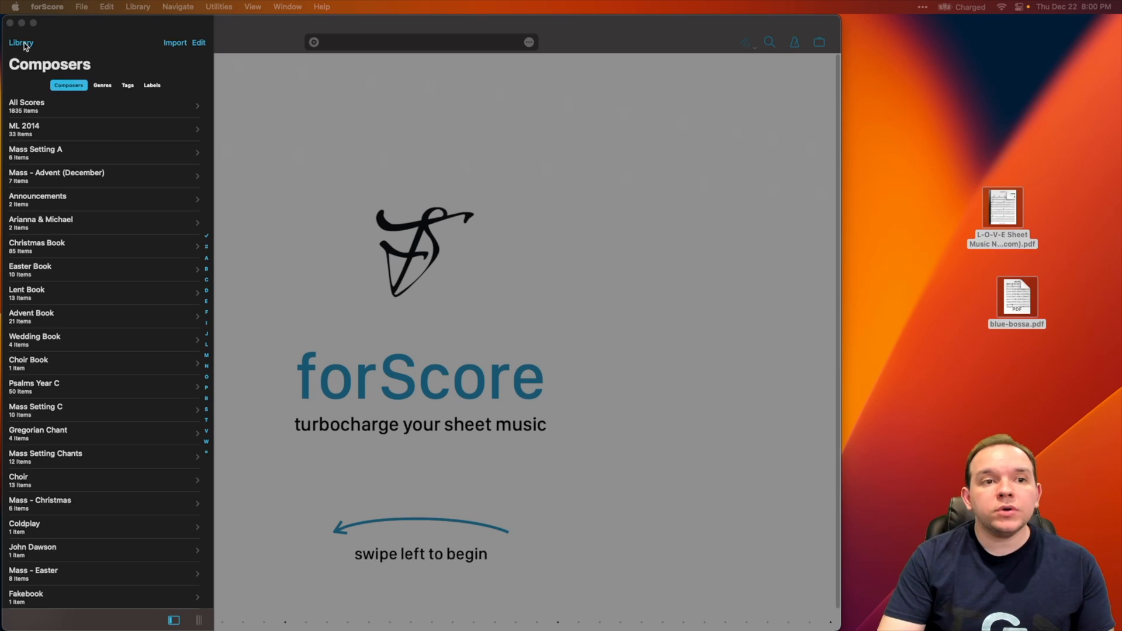
Add a library named 'YouTube' and make it the active library
{"action": "left_click", "coordinate": [21, 43]}
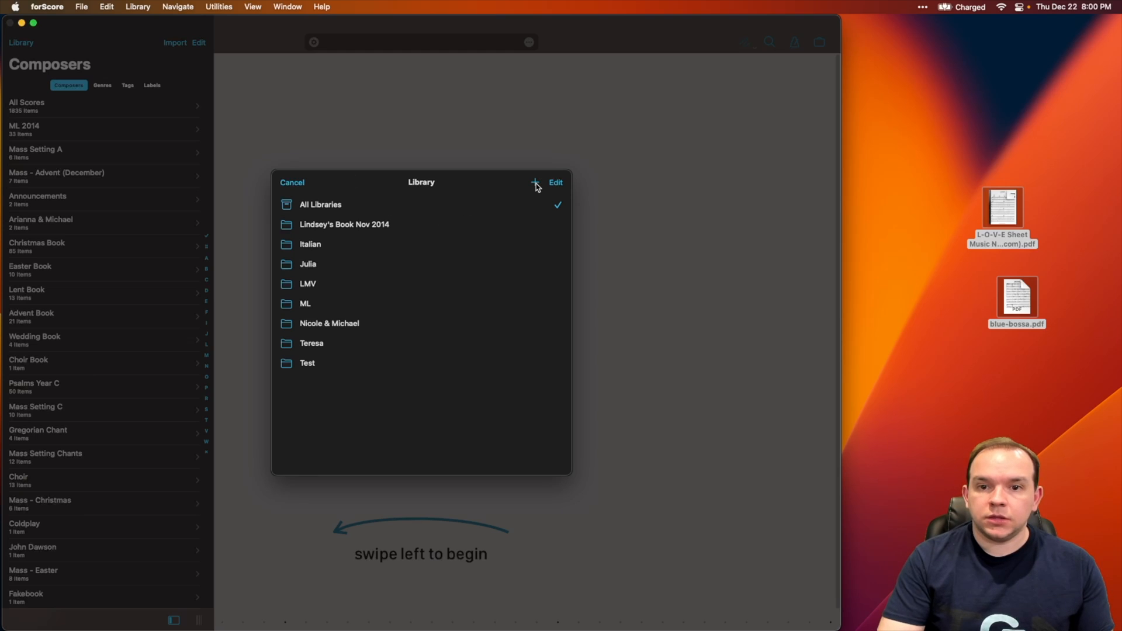
{"action": "left_click", "coordinate": [534, 182]}
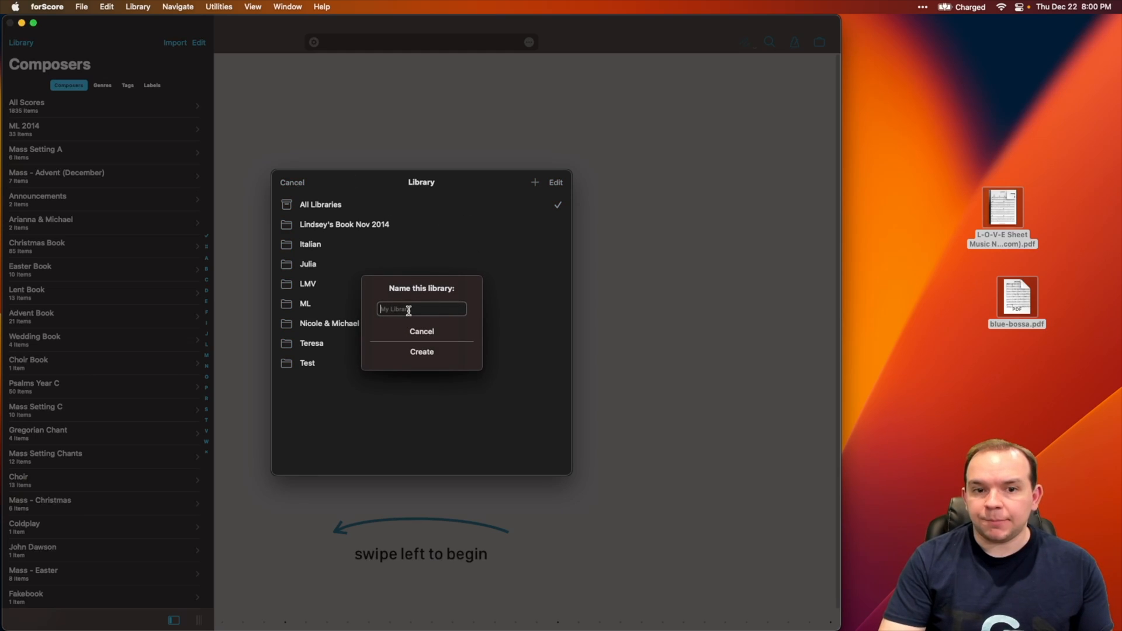
{"action": "type", "text": "YouTube"}
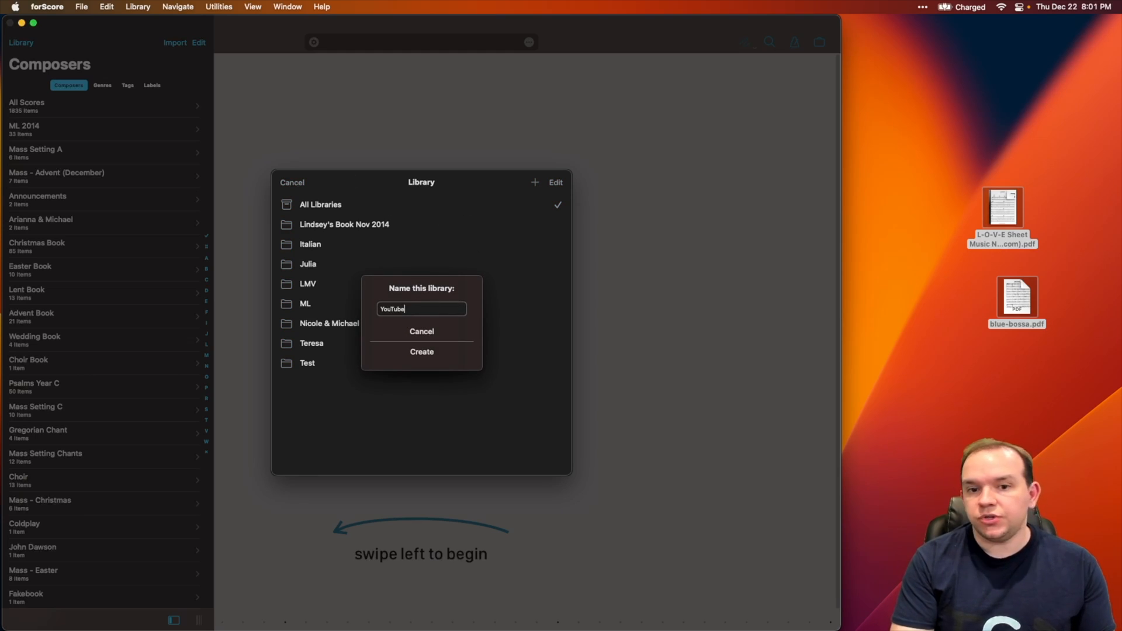
{"action": "left_click", "coordinate": [422, 331]}
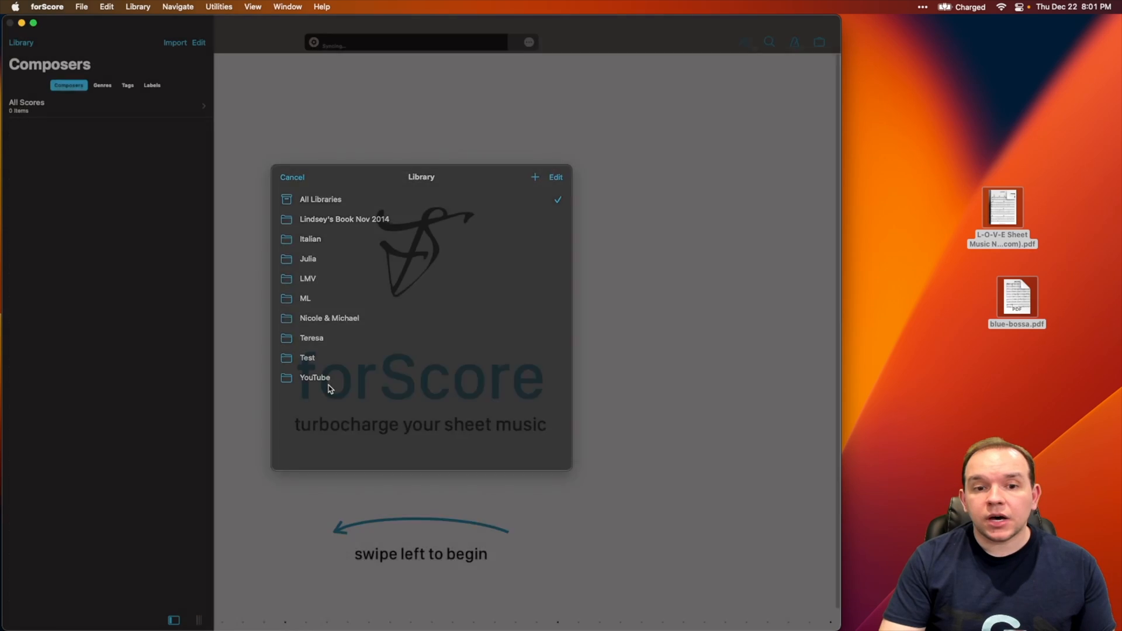
{"action": "left_click", "coordinate": [315, 377]}
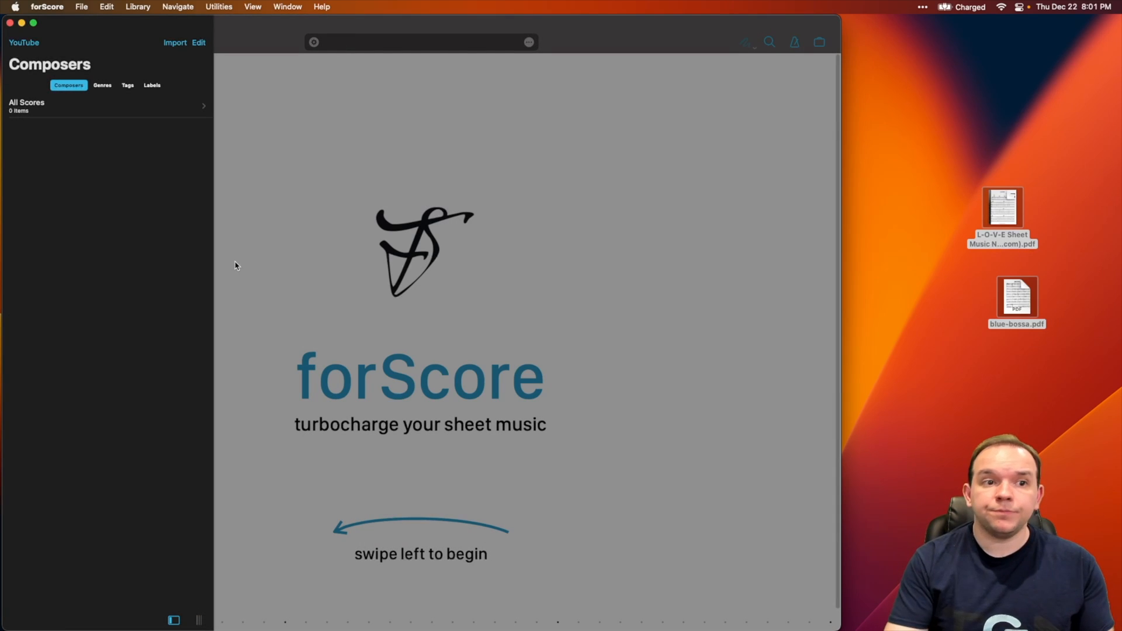
{"action": "left_click", "coordinate": [946, 206]}
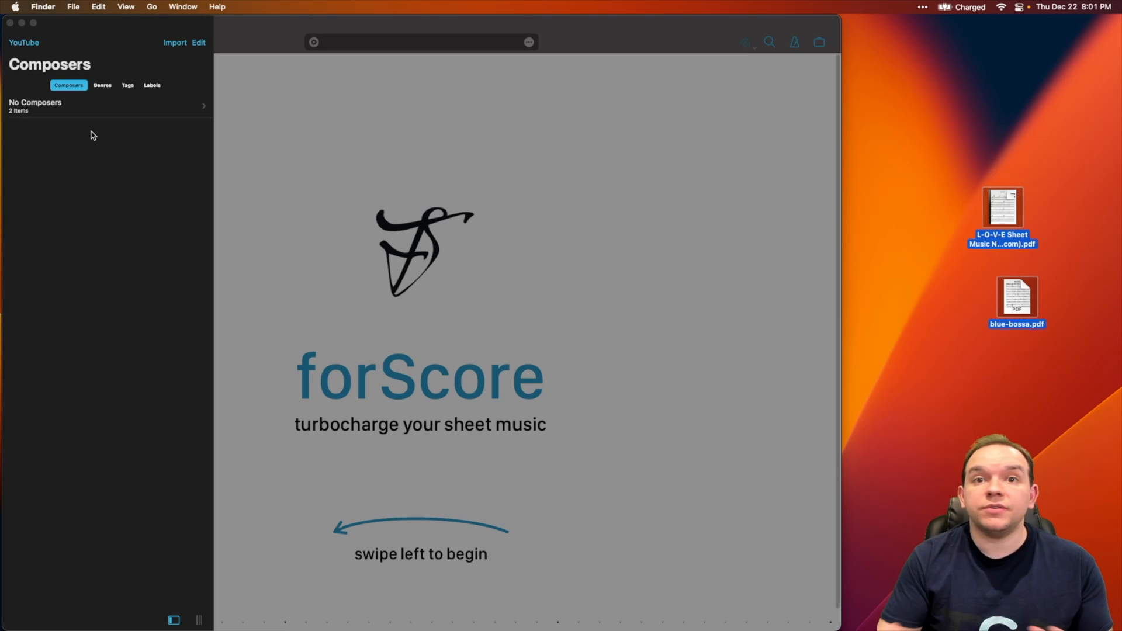
{"action": "mouse_move", "coordinate": [97, 119]}
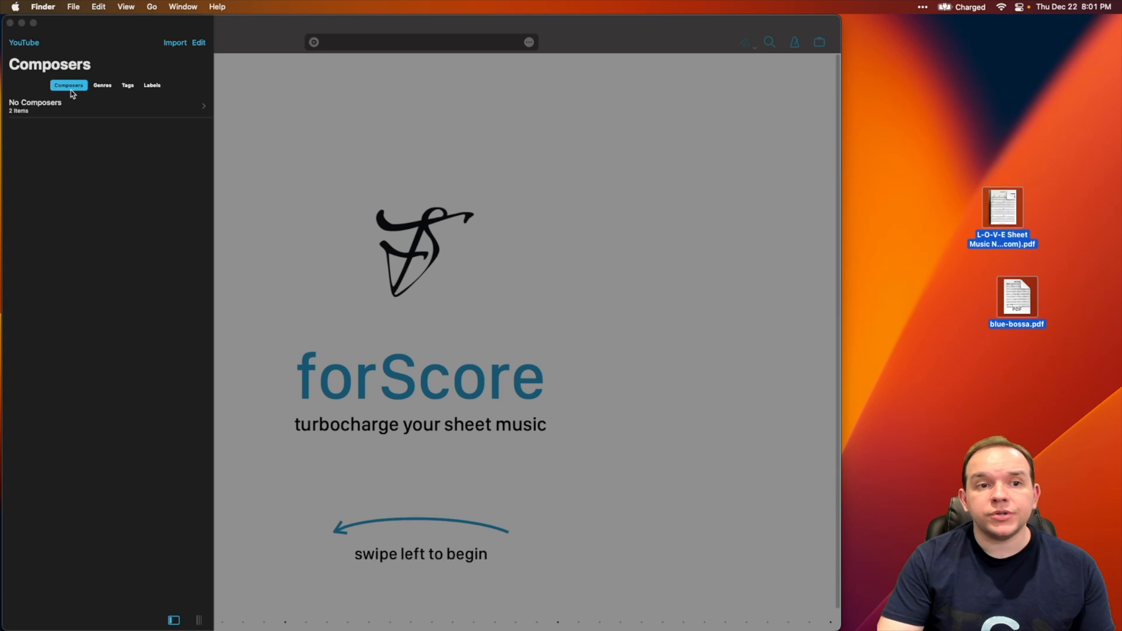
Browse the Genres and Labels tabs, then open the No Composers group of two scores
{"action": "left_click", "coordinate": [102, 85]}
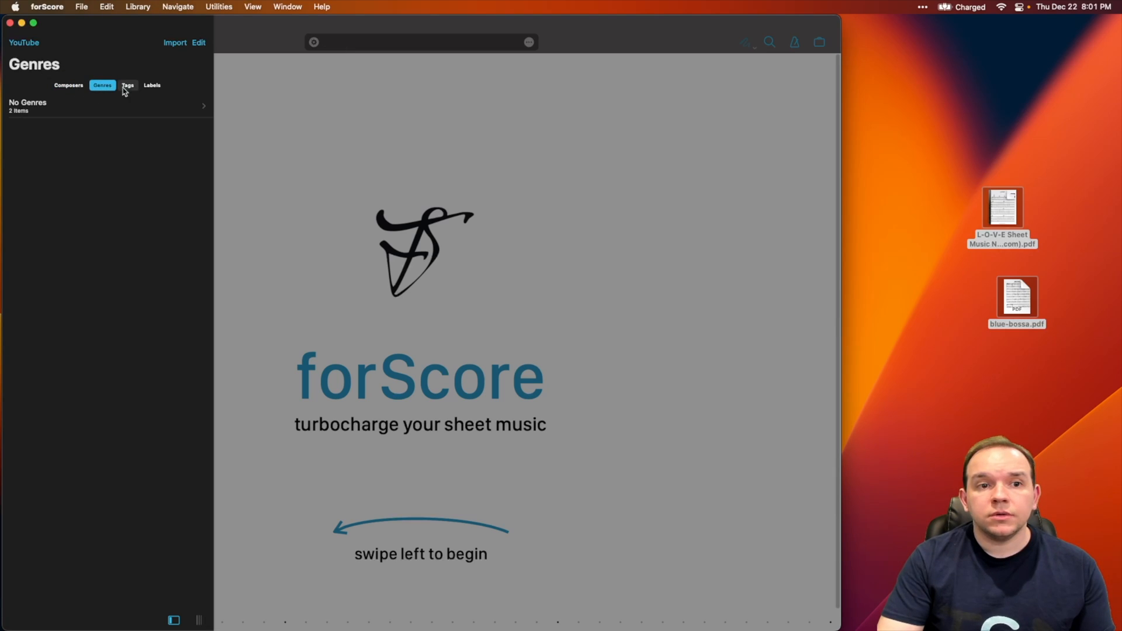
{"action": "left_click", "coordinate": [152, 85]}
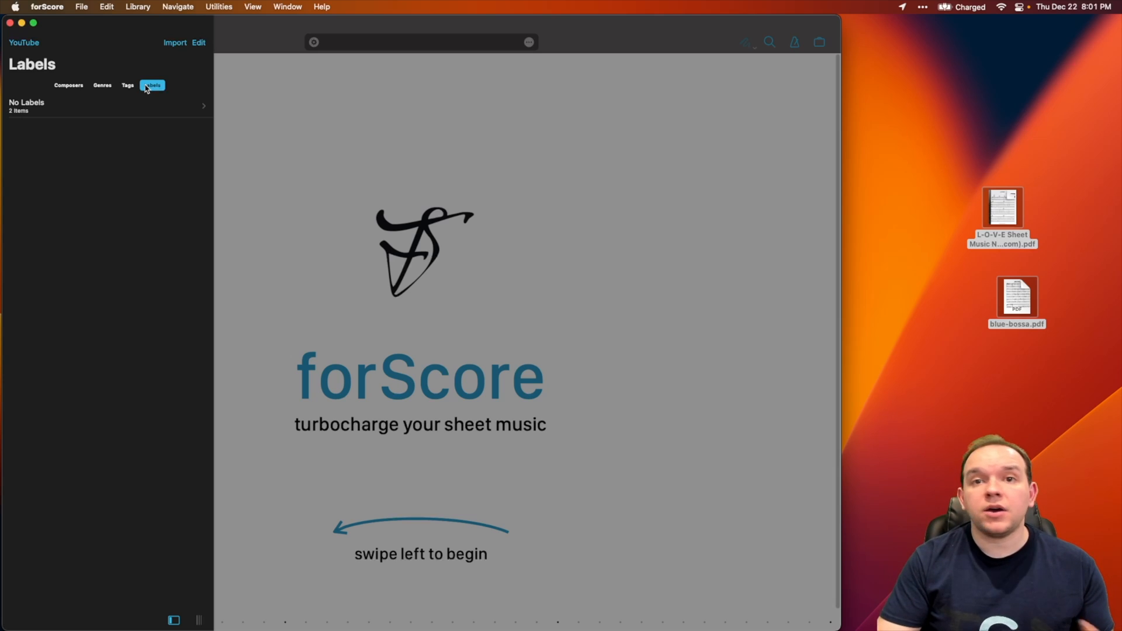
{"action": "left_click", "coordinate": [69, 86]}
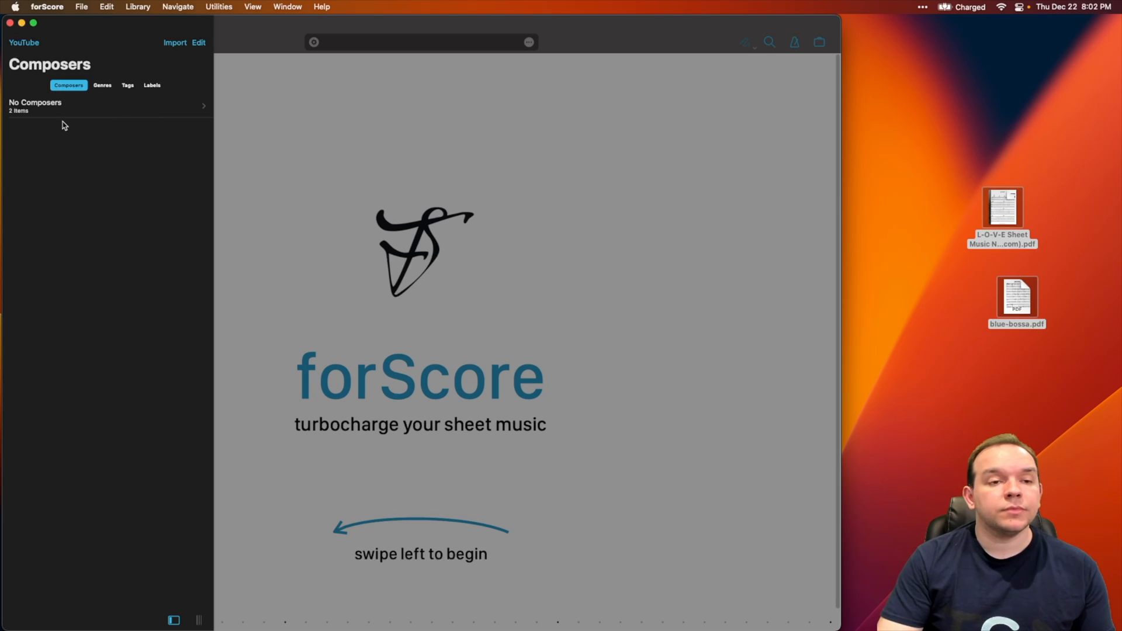
{"action": "left_click", "coordinate": [36, 106]}
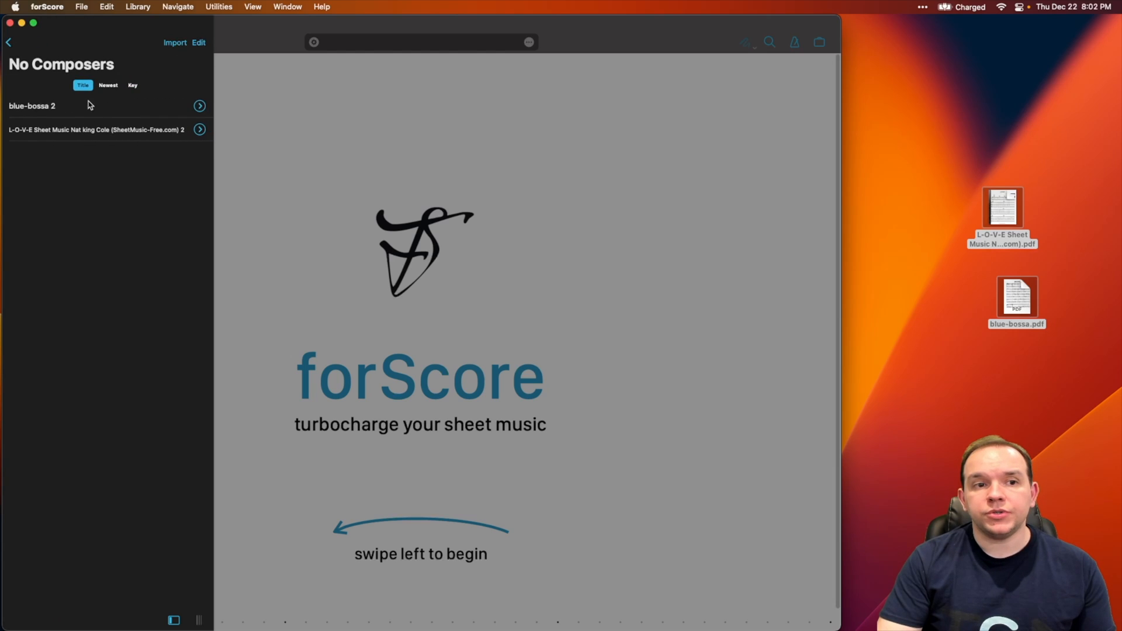
{"action": "mouse_move", "coordinate": [199, 42]}
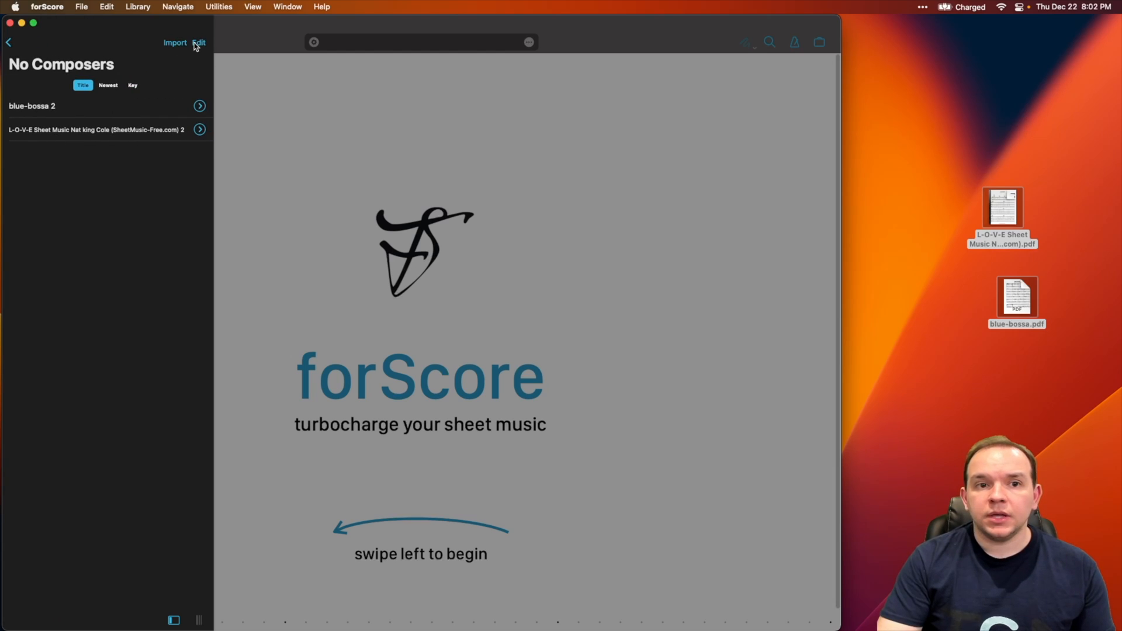
Batch edit both selected scores to set composer and genre to 'YouTube'
{"action": "left_click", "coordinate": [199, 42]}
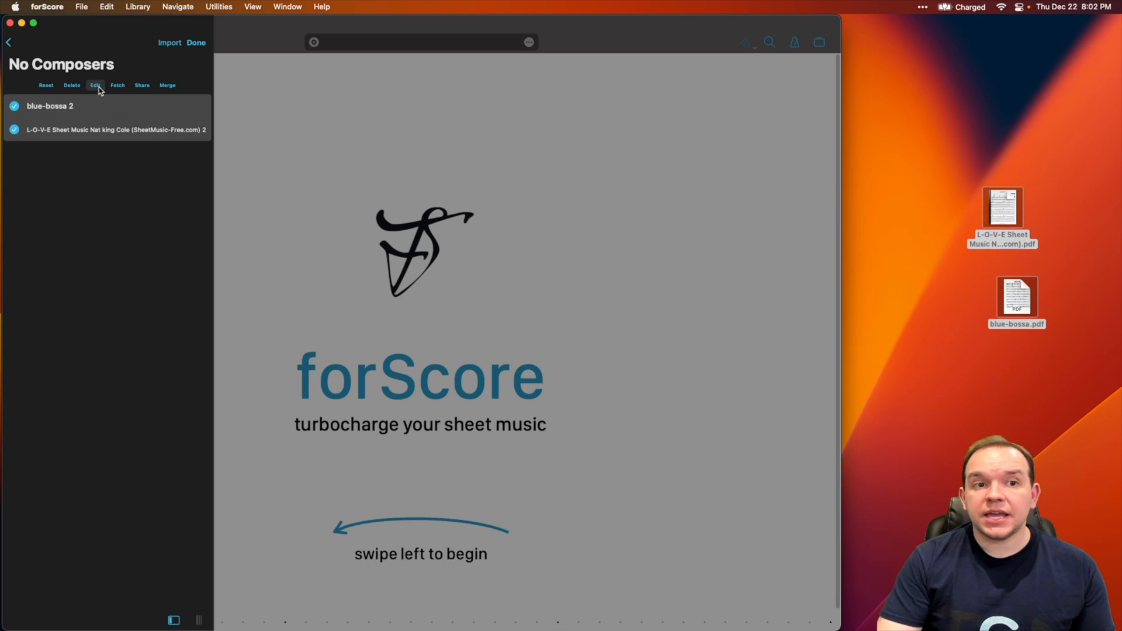
{"action": "left_click", "coordinate": [95, 85]}
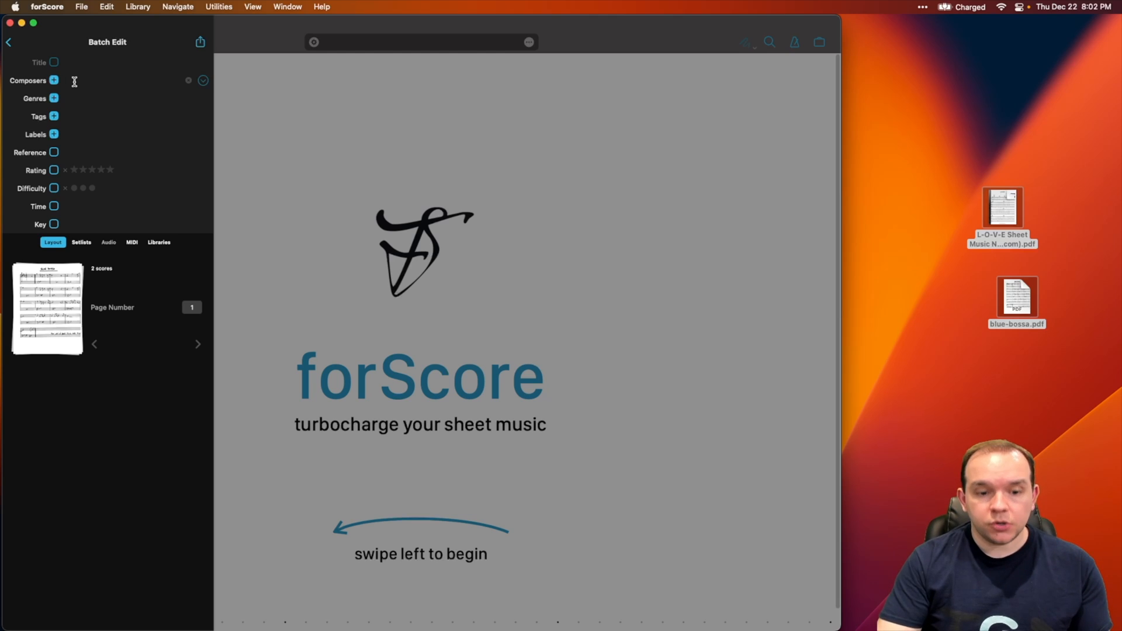
{"action": "type", "text": "YouTube"}
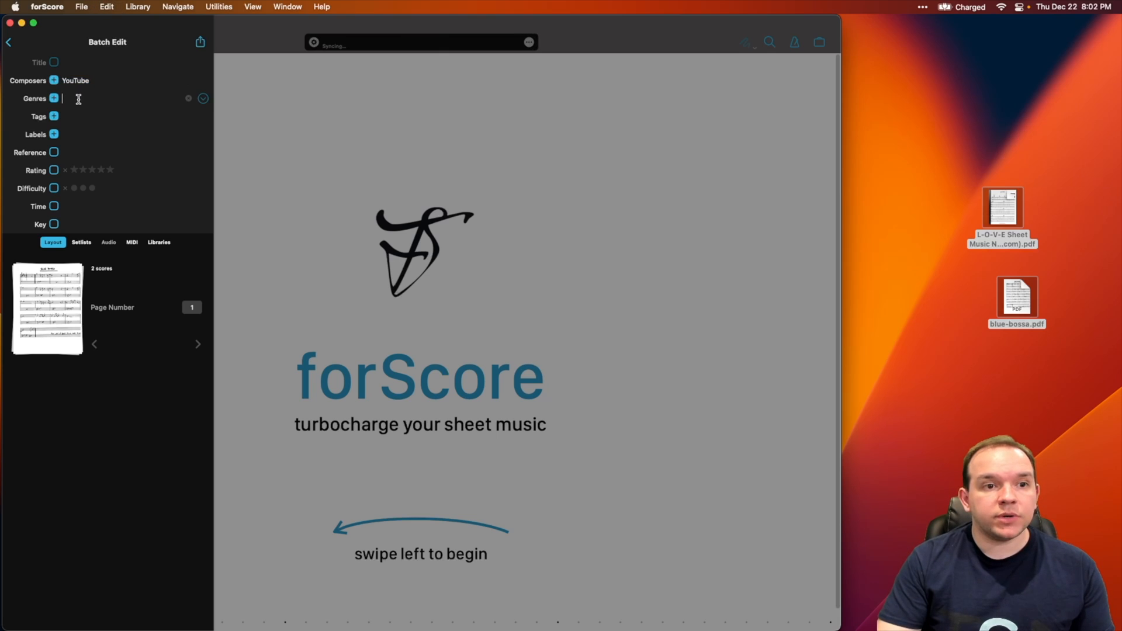
{"action": "type", "text": "YouTube"}
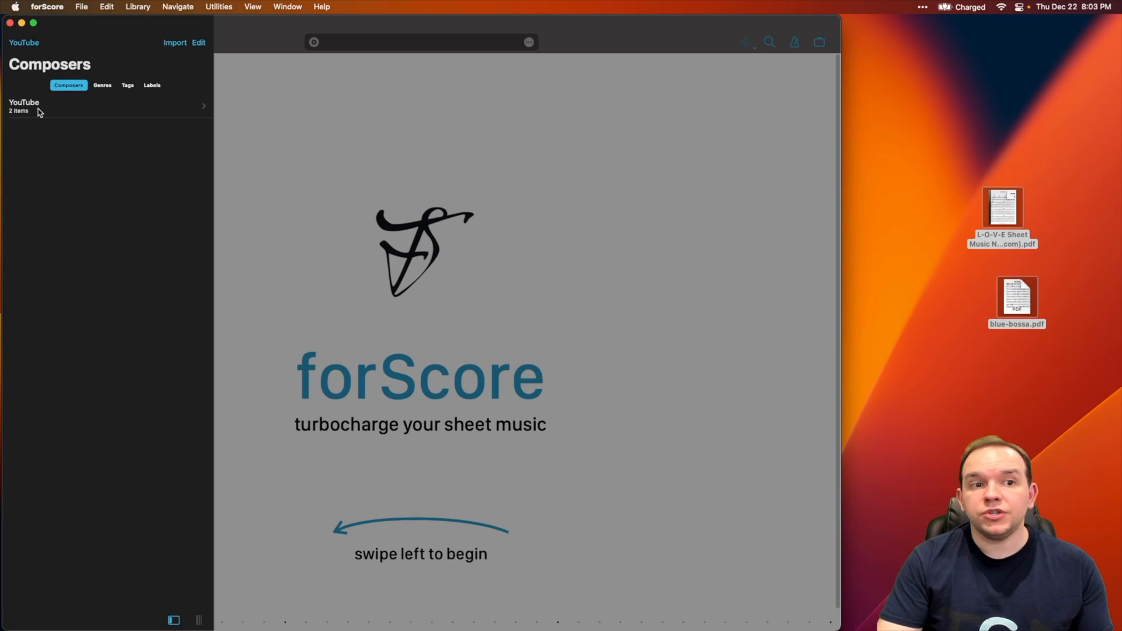
Switch the browser to the Genres and Labels tabs to confirm the YouTube group of 2 items
{"action": "left_click", "coordinate": [103, 85]}
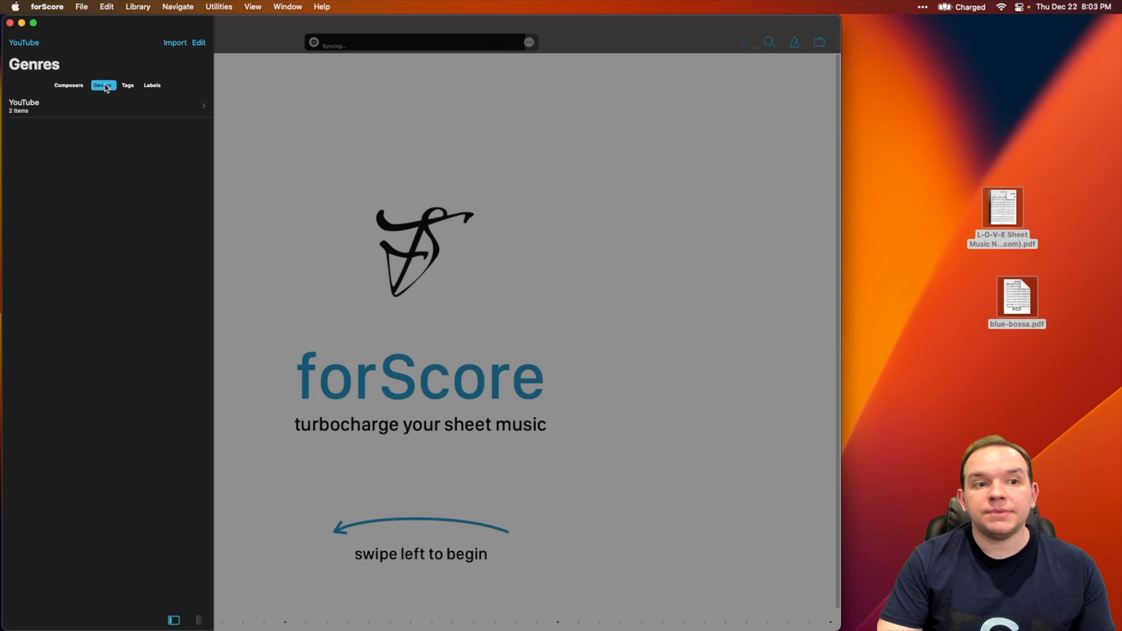
{"action": "left_click", "coordinate": [152, 85]}
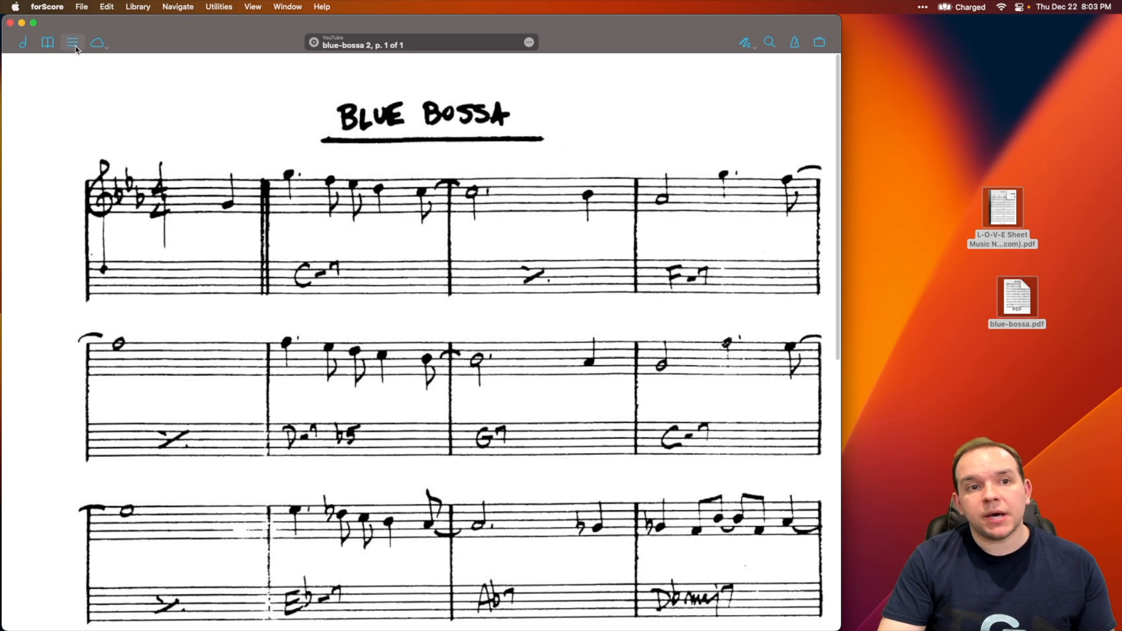
Create a setlist named 'December 22 Gig' and open it
{"action": "left_click", "coordinate": [71, 42]}
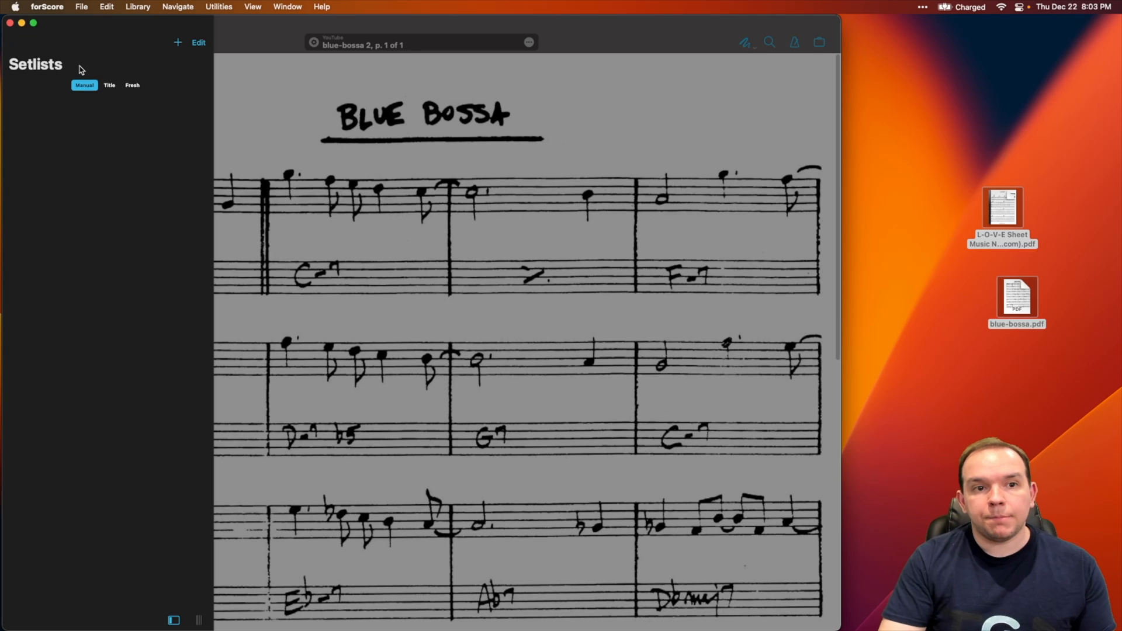
{"action": "left_click", "coordinate": [178, 42]}
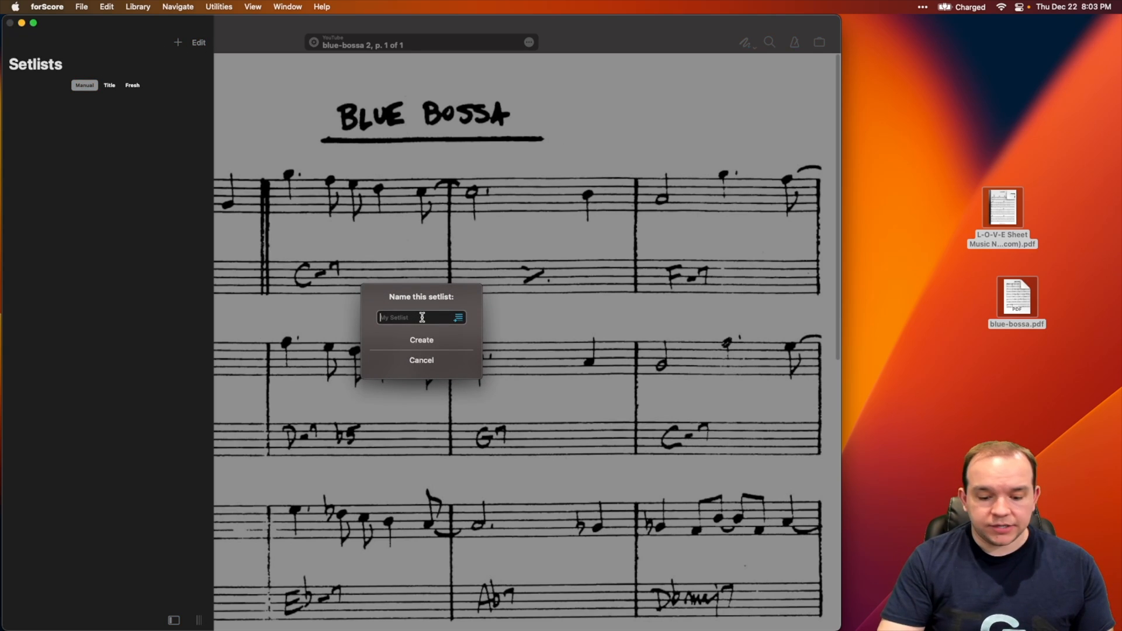
{"action": "type", "text": "December 22 Gig"}
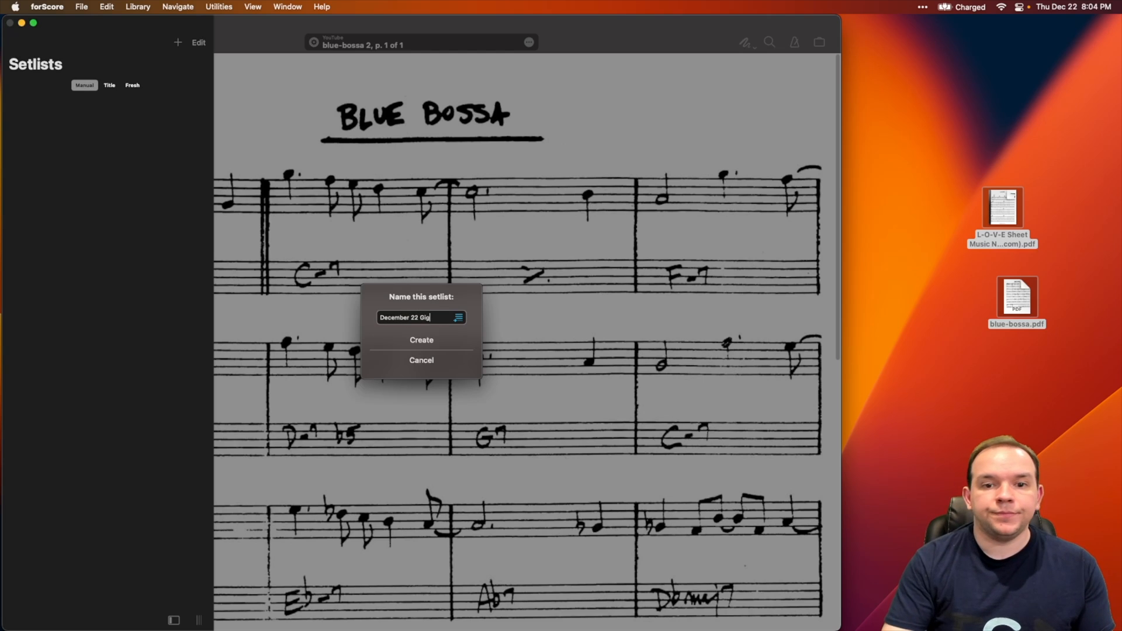
{"action": "left_click", "coordinate": [420, 341]}
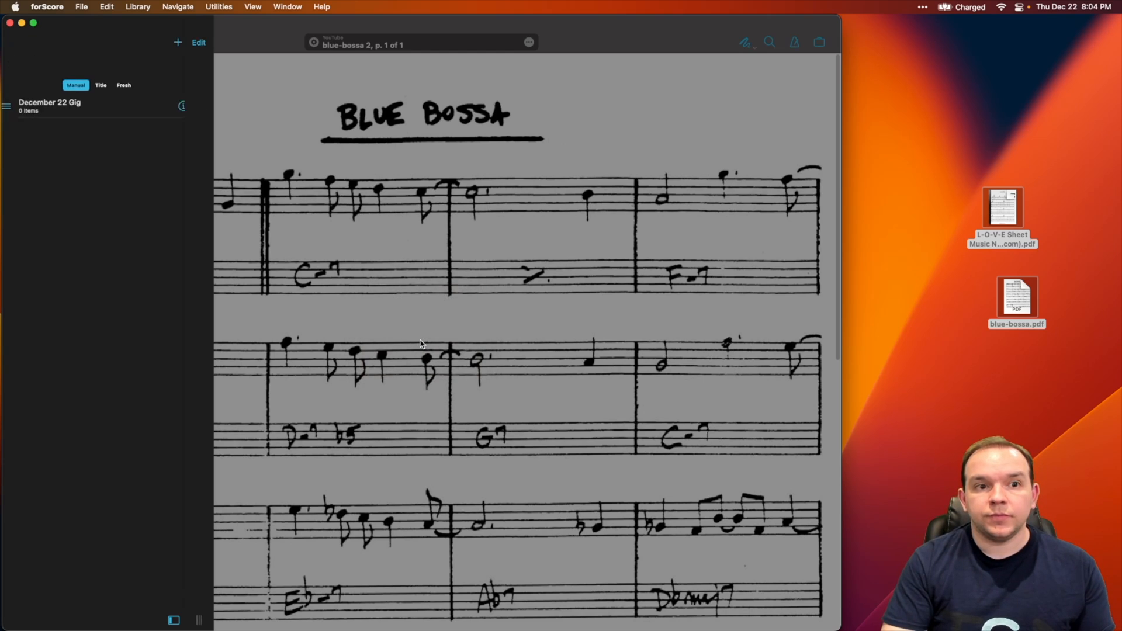
{"action": "left_click", "coordinate": [50, 105]}
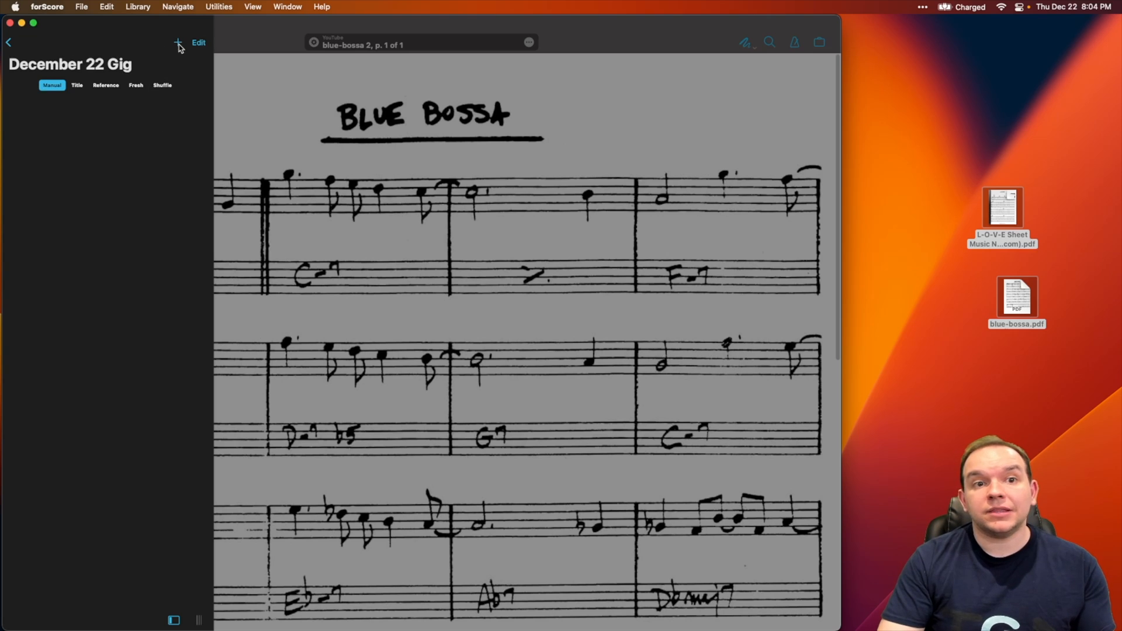
Add blue-bossa 2 and L-O-V-E Sheet Music to the December 22 Gig setlist
{"action": "left_click", "coordinate": [178, 43]}
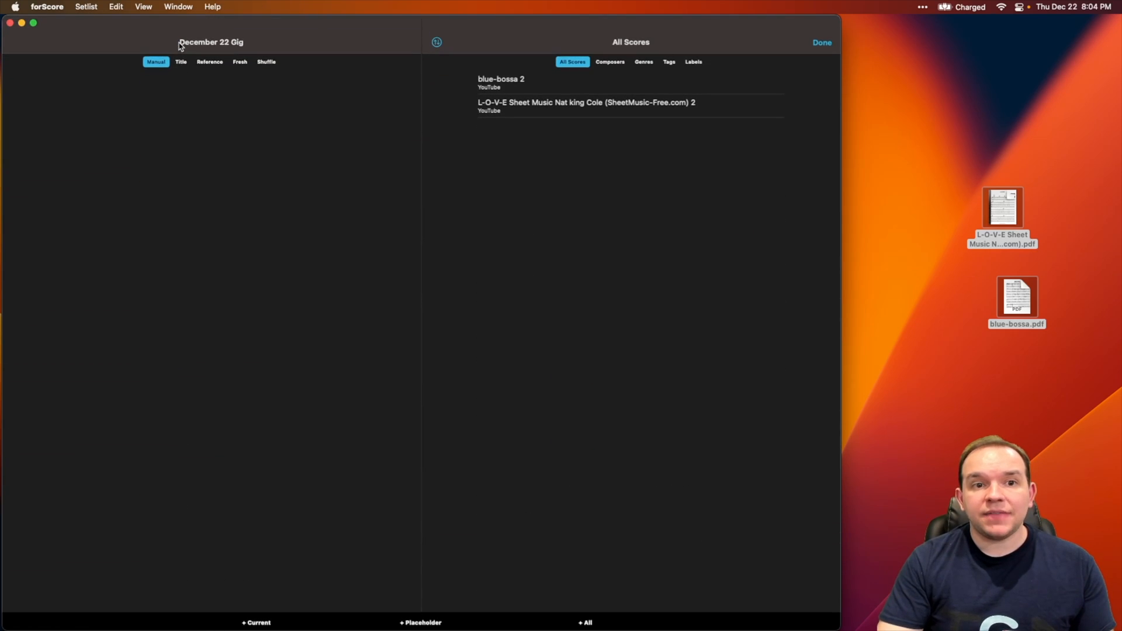
{"action": "mouse_move", "coordinate": [531, 120]}
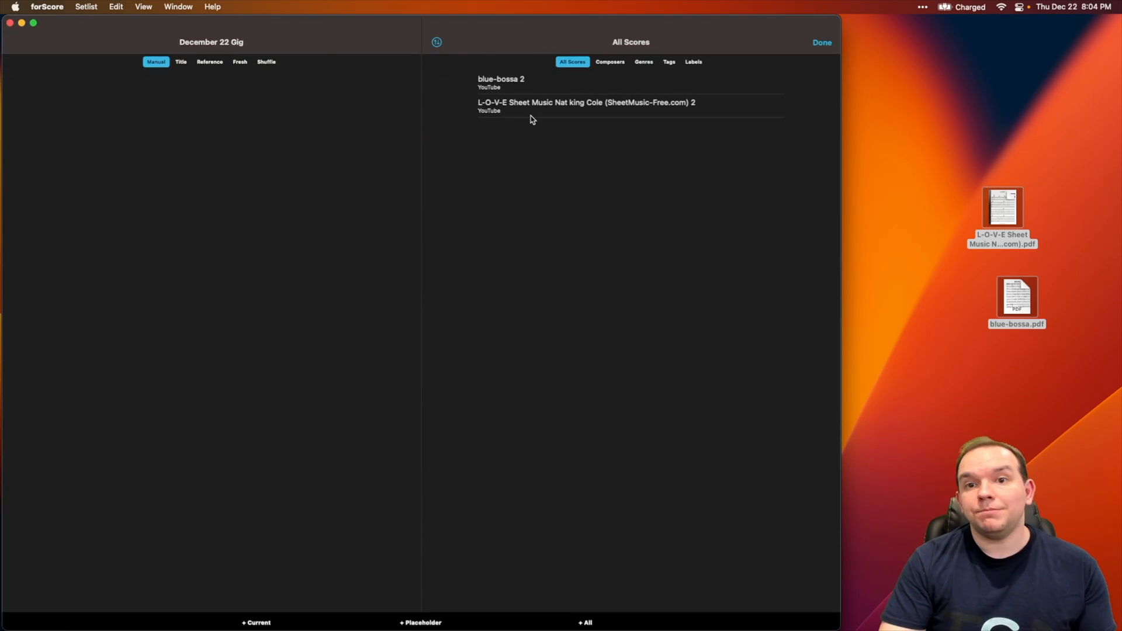
{"action": "mouse_move", "coordinate": [548, 114]}
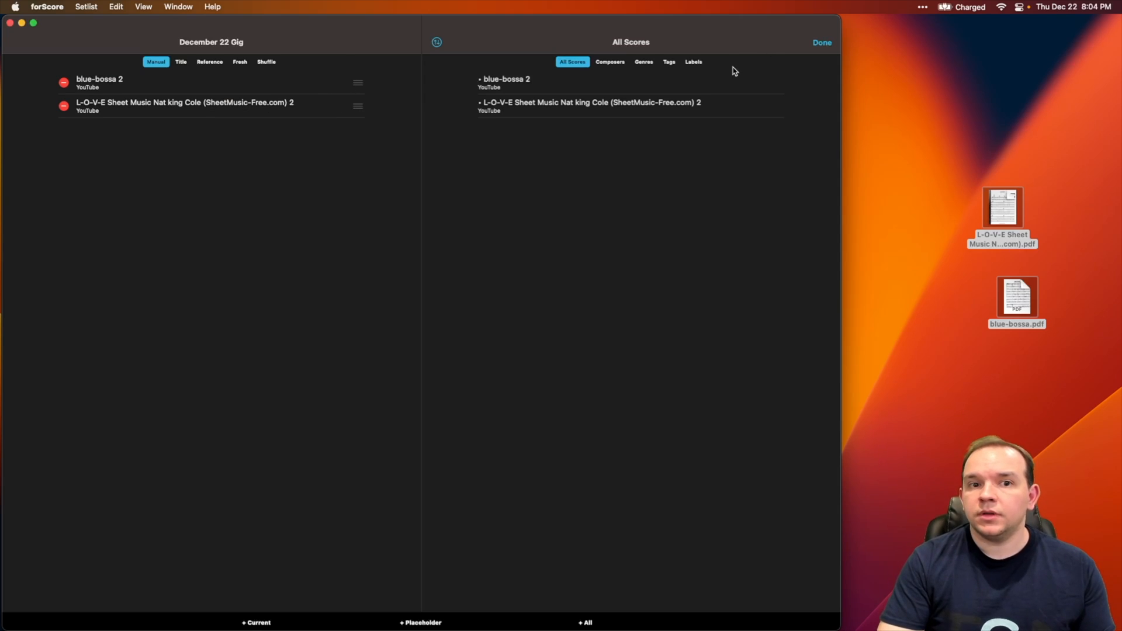
{"action": "left_click", "coordinate": [821, 42]}
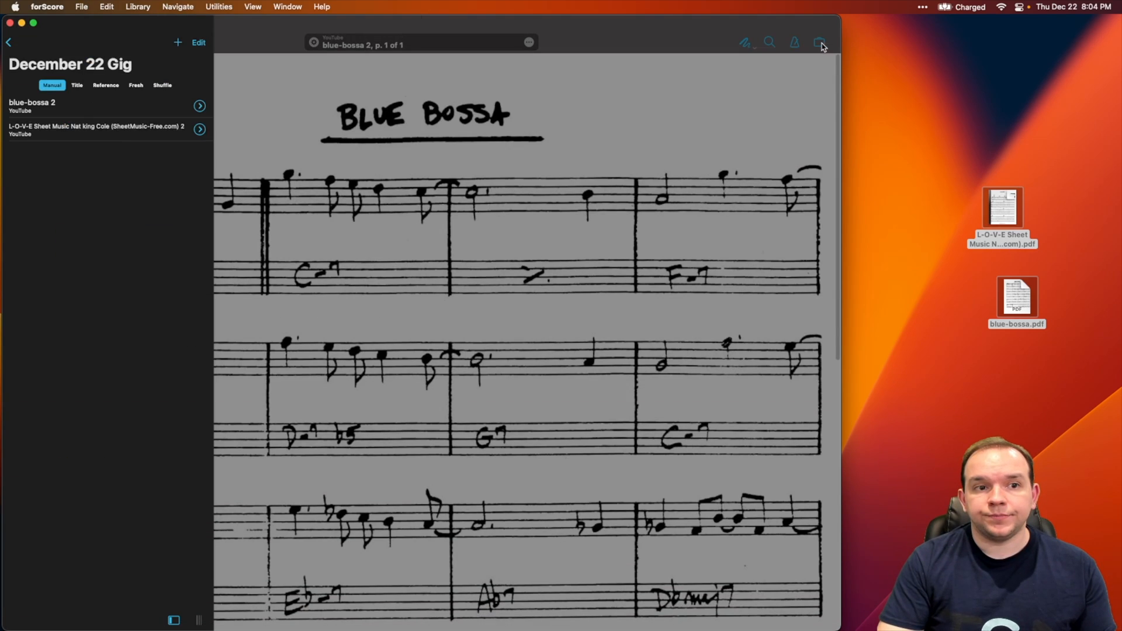
{"action": "mouse_move", "coordinate": [141, 109]}
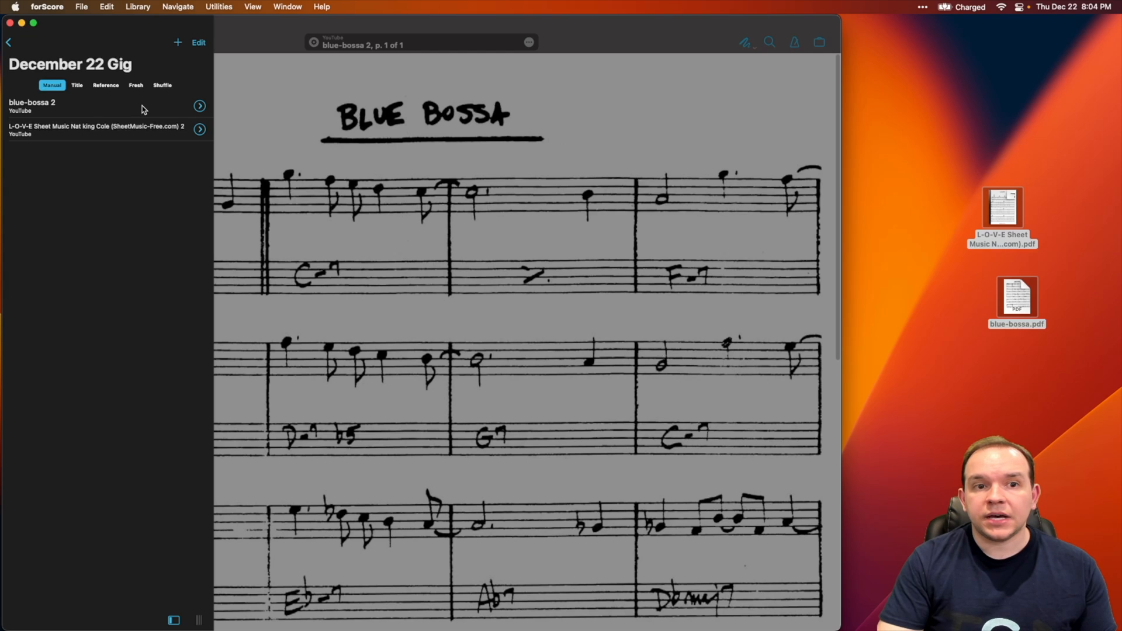
{"action": "mouse_move", "coordinate": [87, 114]}
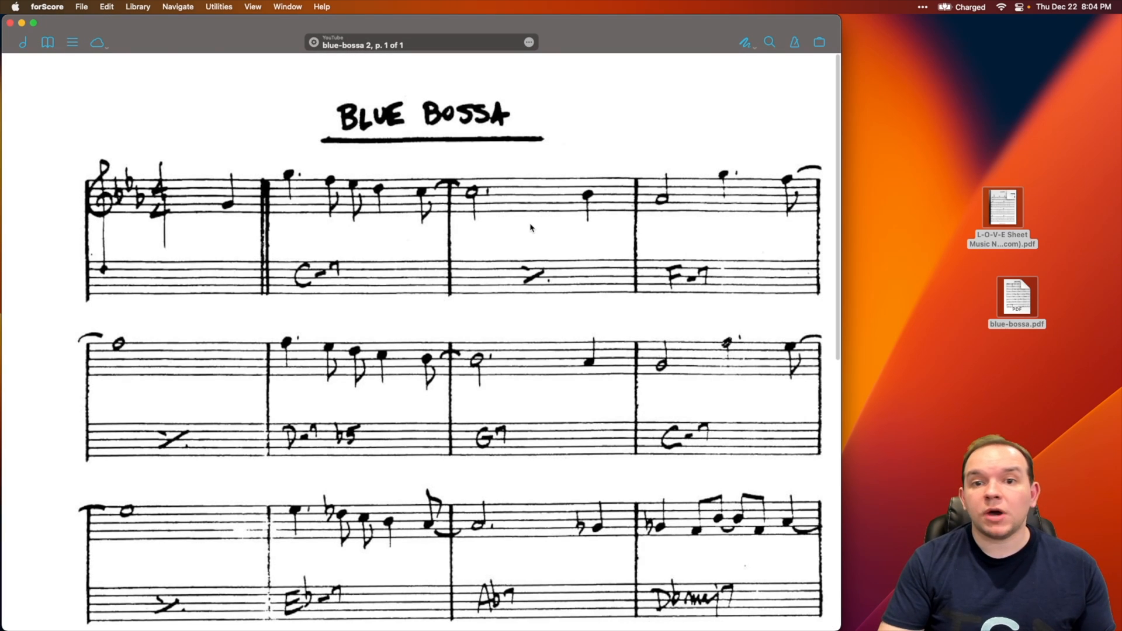
Scroll down through the blue-bossa 2 score to its final bars
{"action": "scroll", "scroll_direction": "down", "scroll_amount": 3}
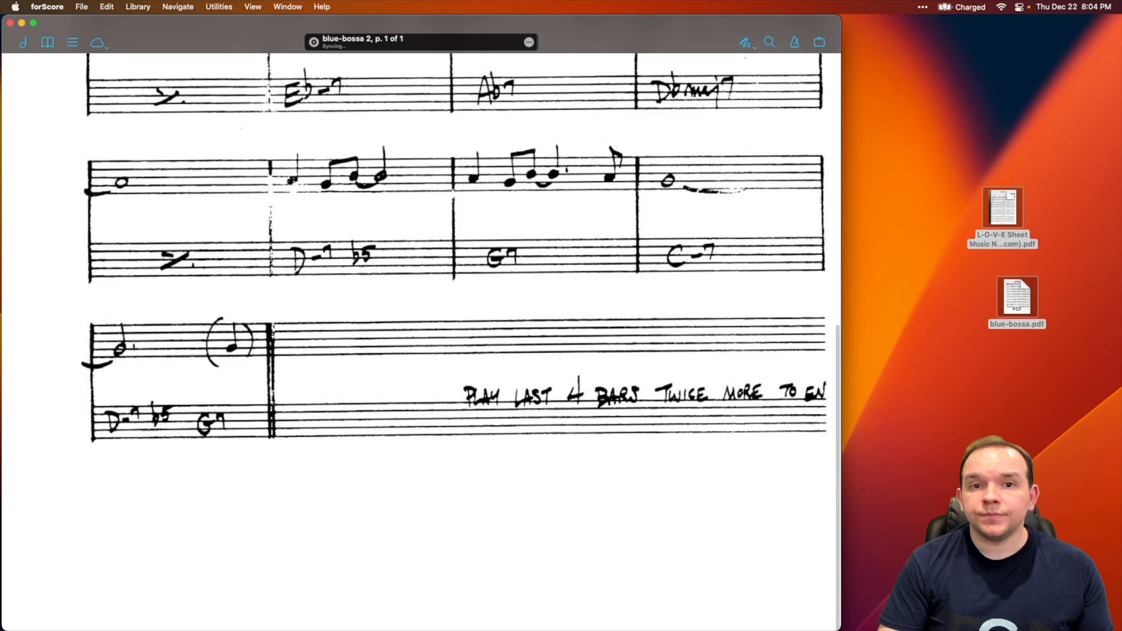